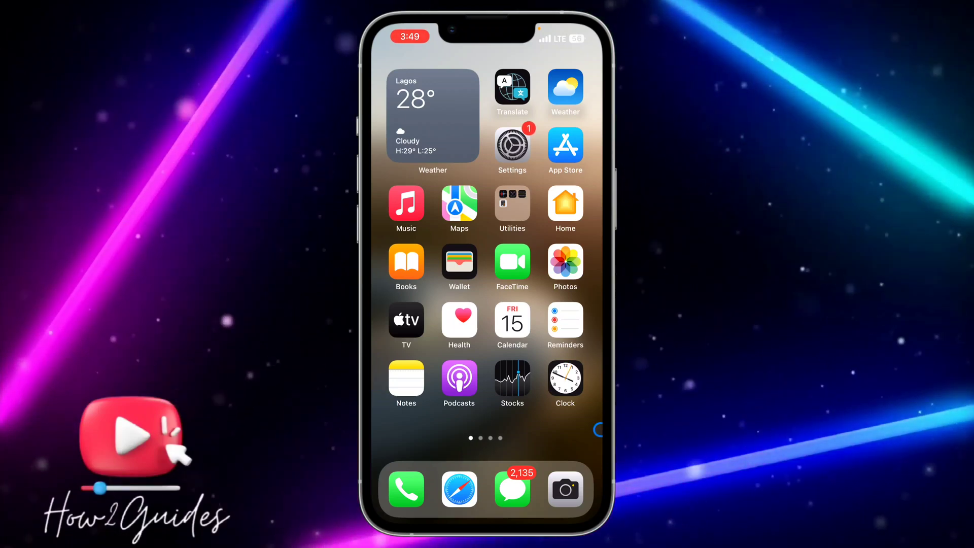
Launch Settings from the Home Screen and open Passwords to list saved website accounts
click(459, 489)
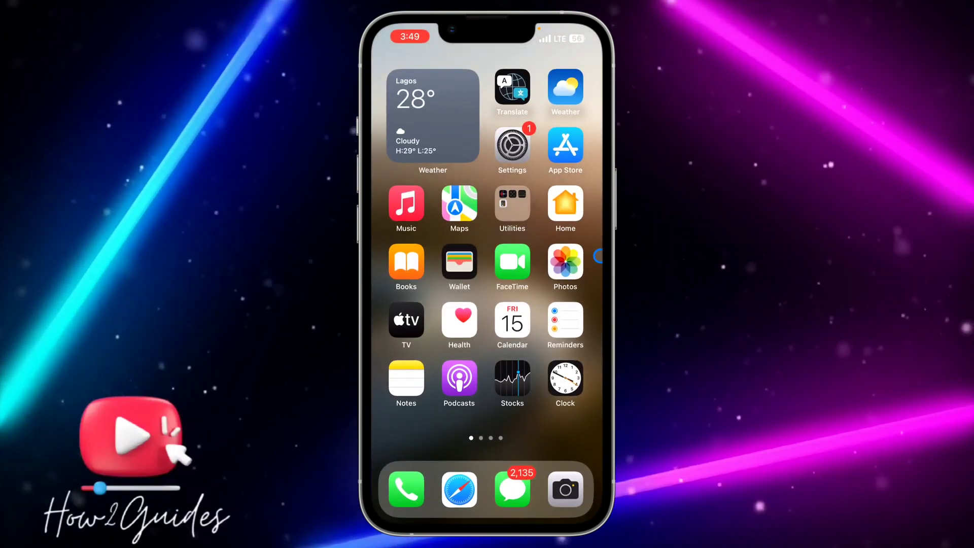
scroll(left, 3)
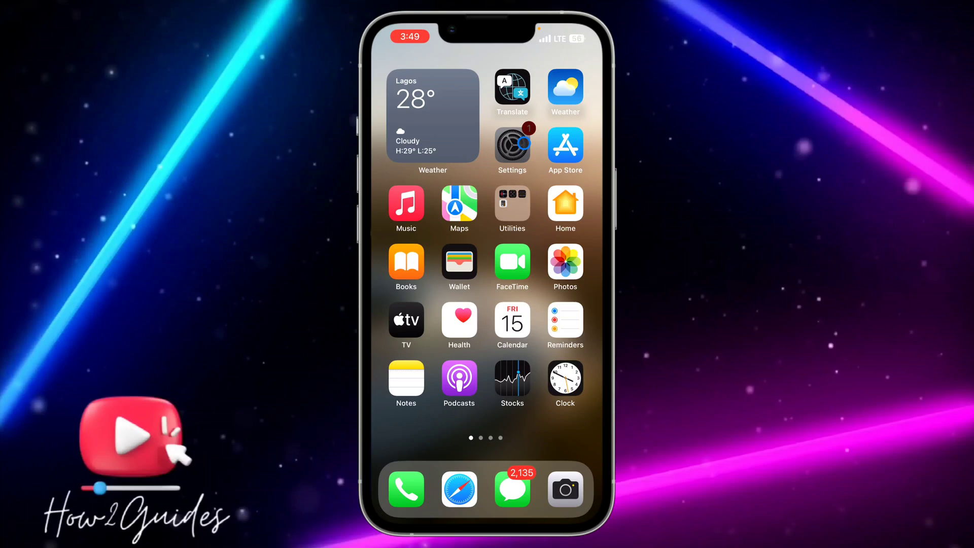
click(512, 147)
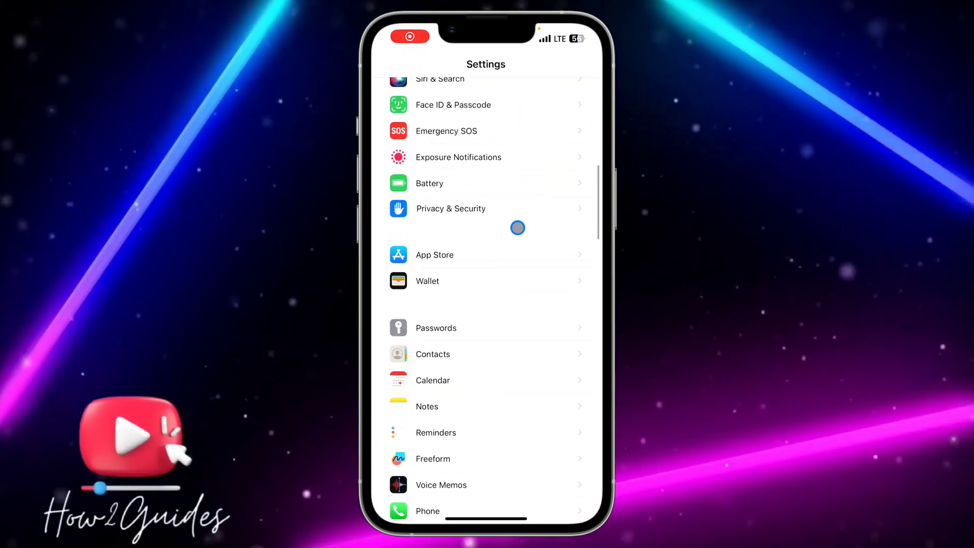
scroll(down, 3)
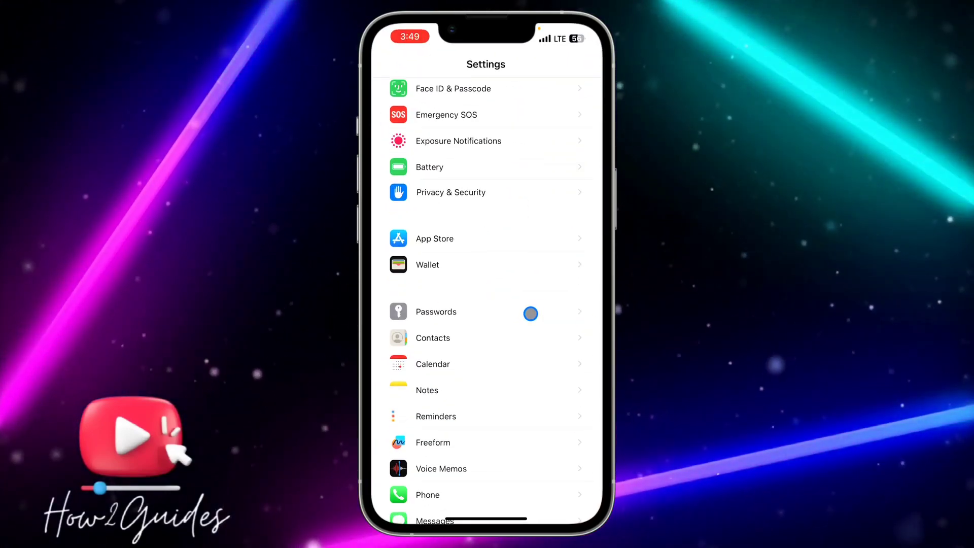
click(435, 312)
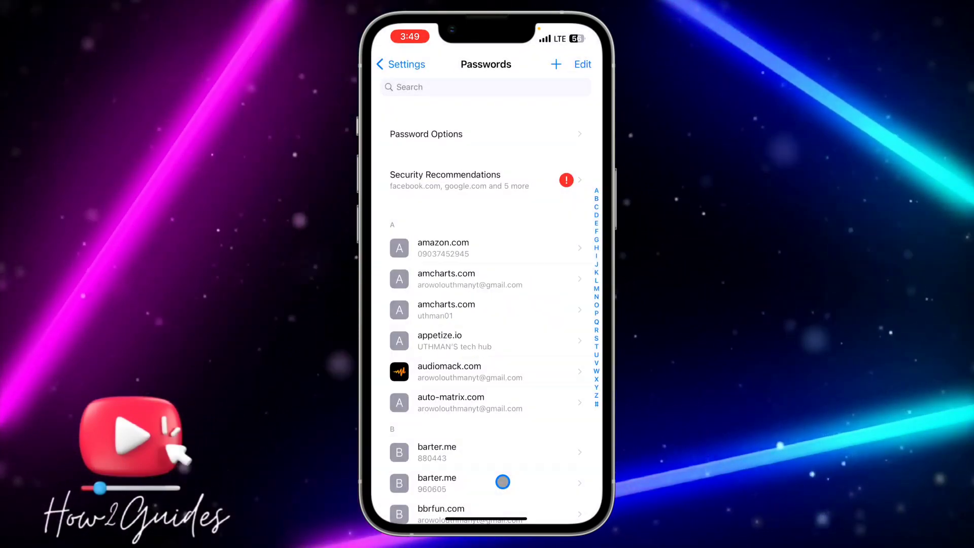
Scroll the saved passwords list to reach its search field
scroll(down, 3)
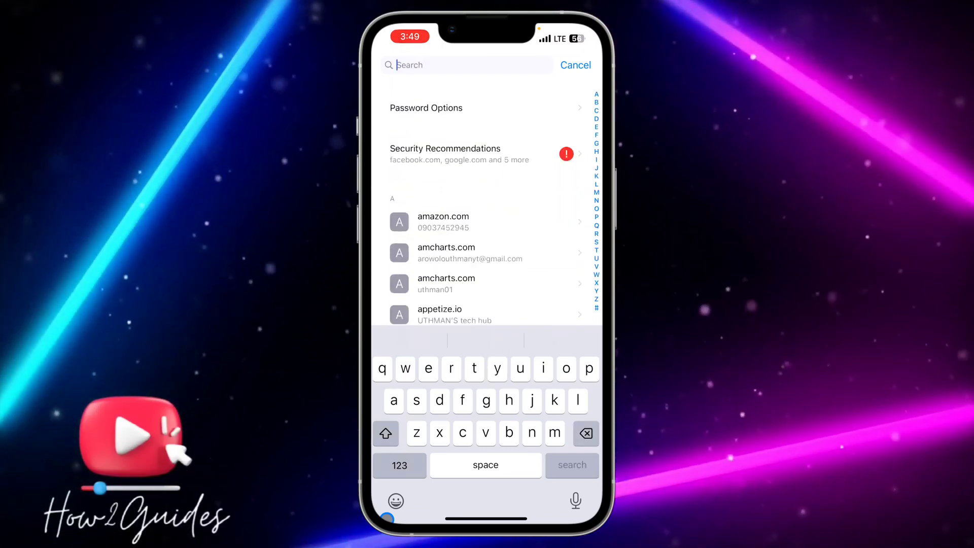
Search saved passwords for 'de', then cancel the search and leave for the Home Screen
text(p)
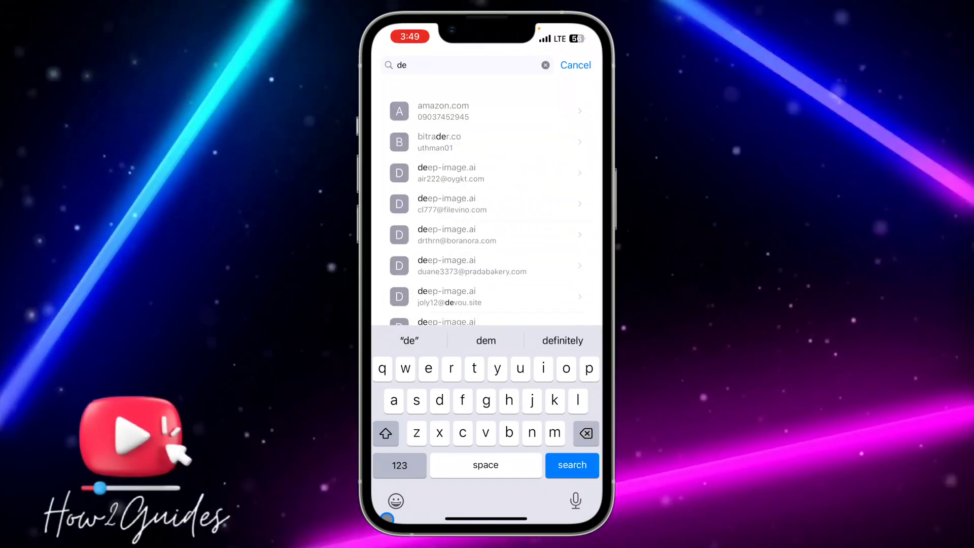
click(456, 173)
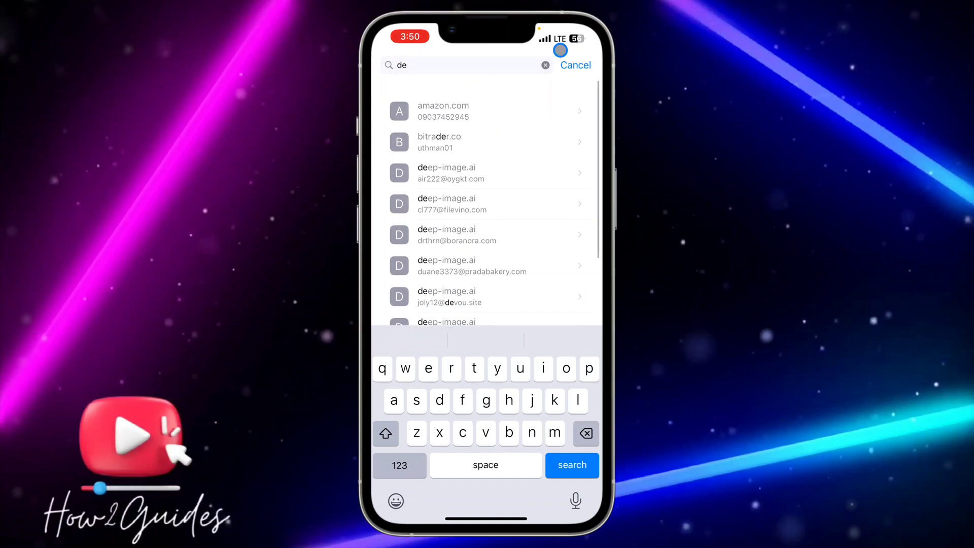
click(575, 65)
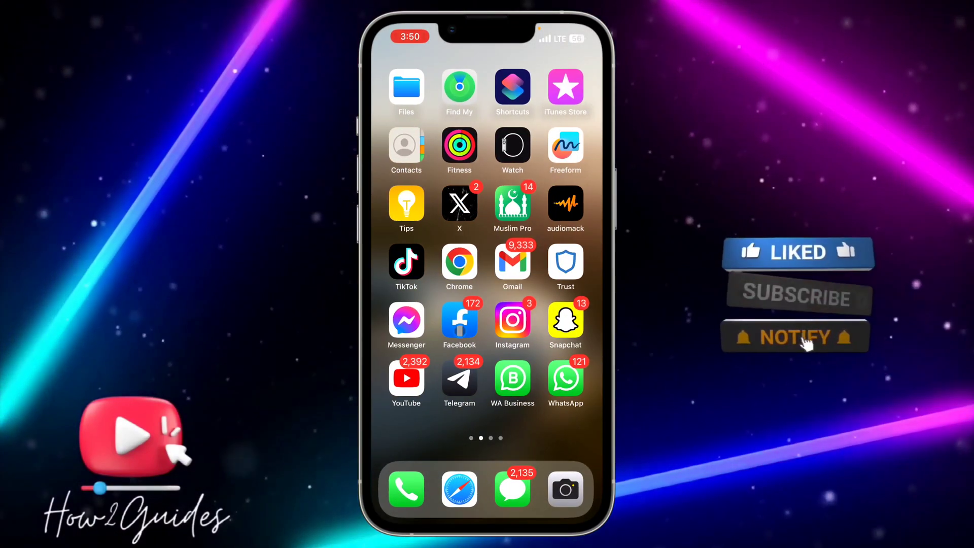
Launch Google Chrome from the Home Screen
click(459, 262)
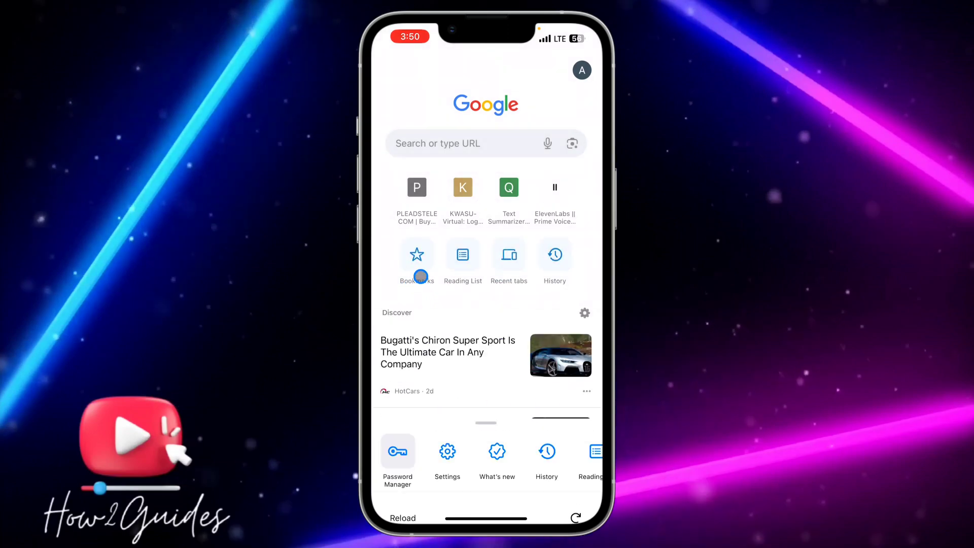
In Chrome's Password Manager, reveal the first 86z.com account's password, go back, and close the manager
click(397, 451)
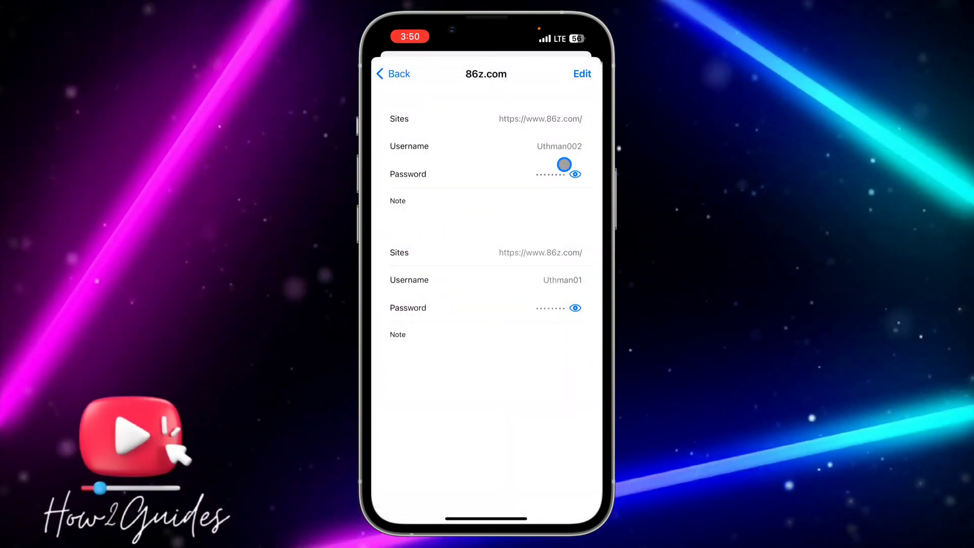
click(576, 173)
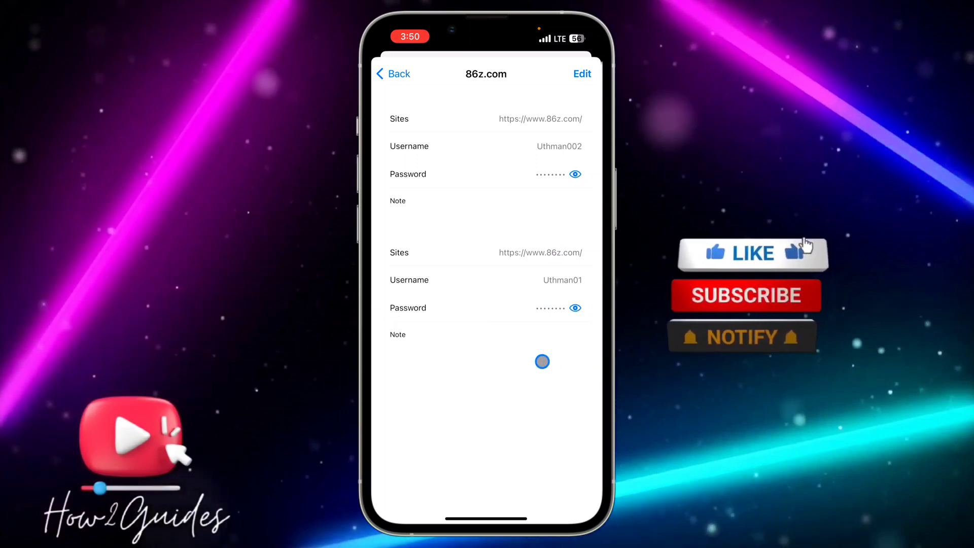
click(753, 254)
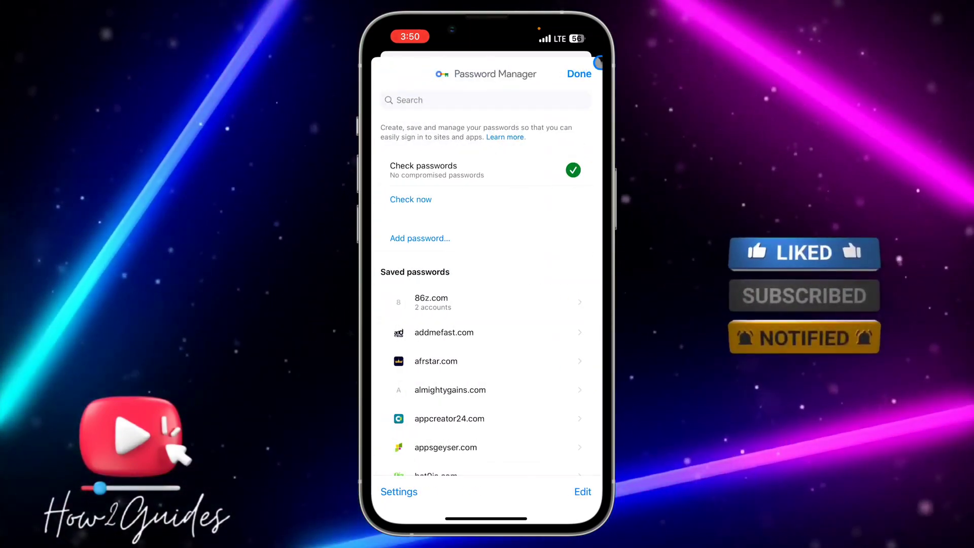
click(578, 73)
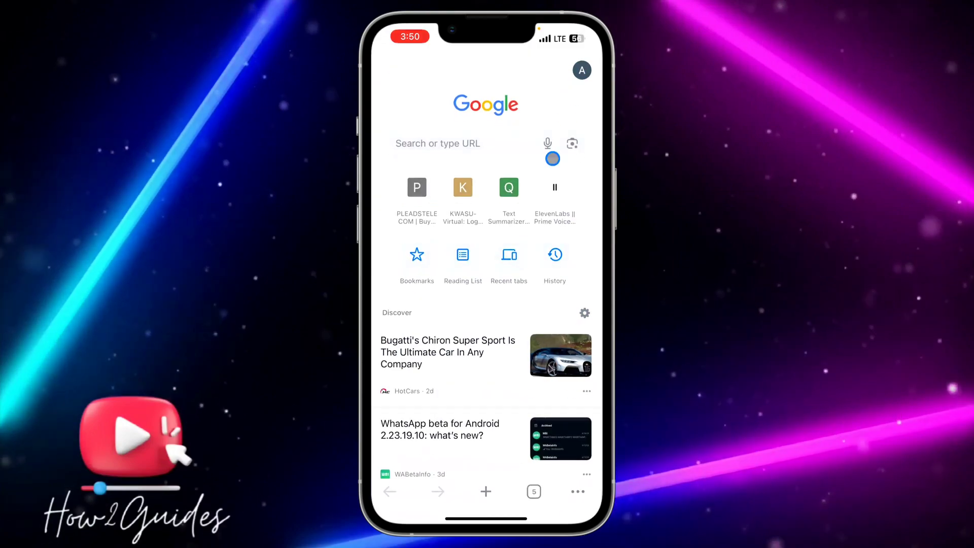